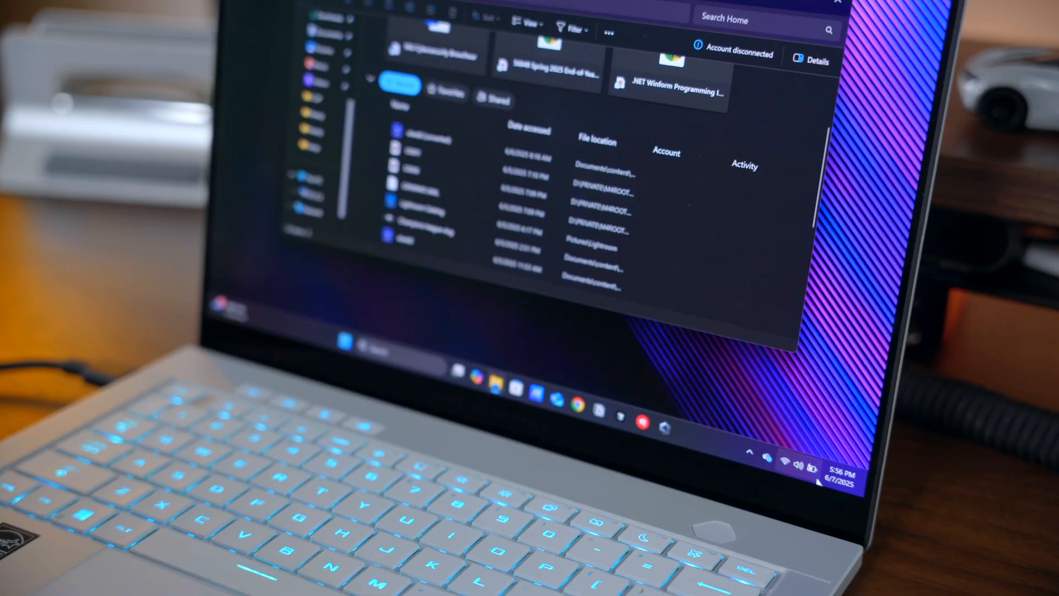
Show the Quick Settings panel with Wi-Fi, Bluetooth, brightness and volume over File Explorer.
{"action": "left_click", "coordinate": [796, 465]}
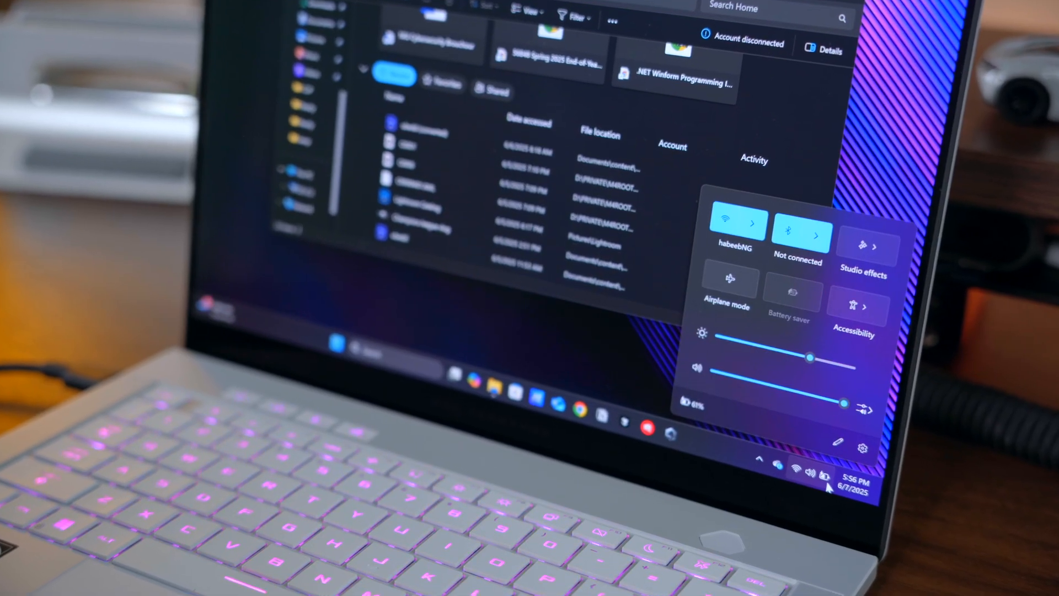